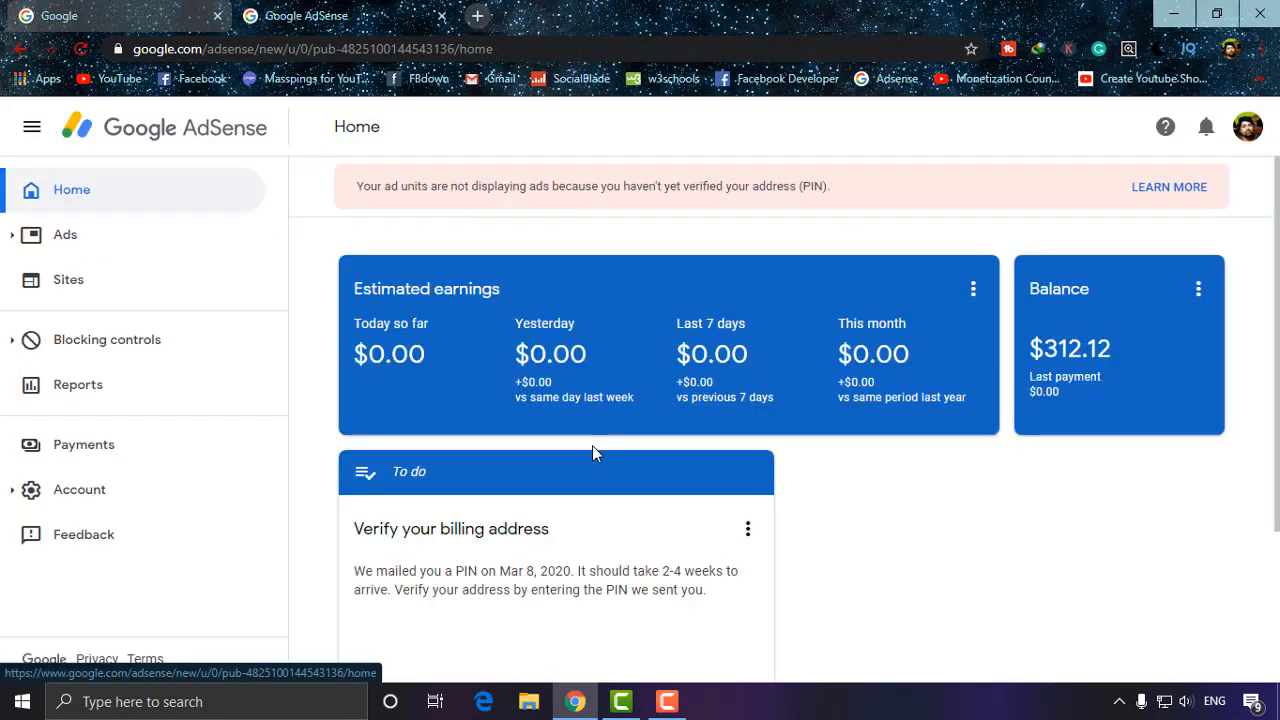
mouse_move(850, 504)
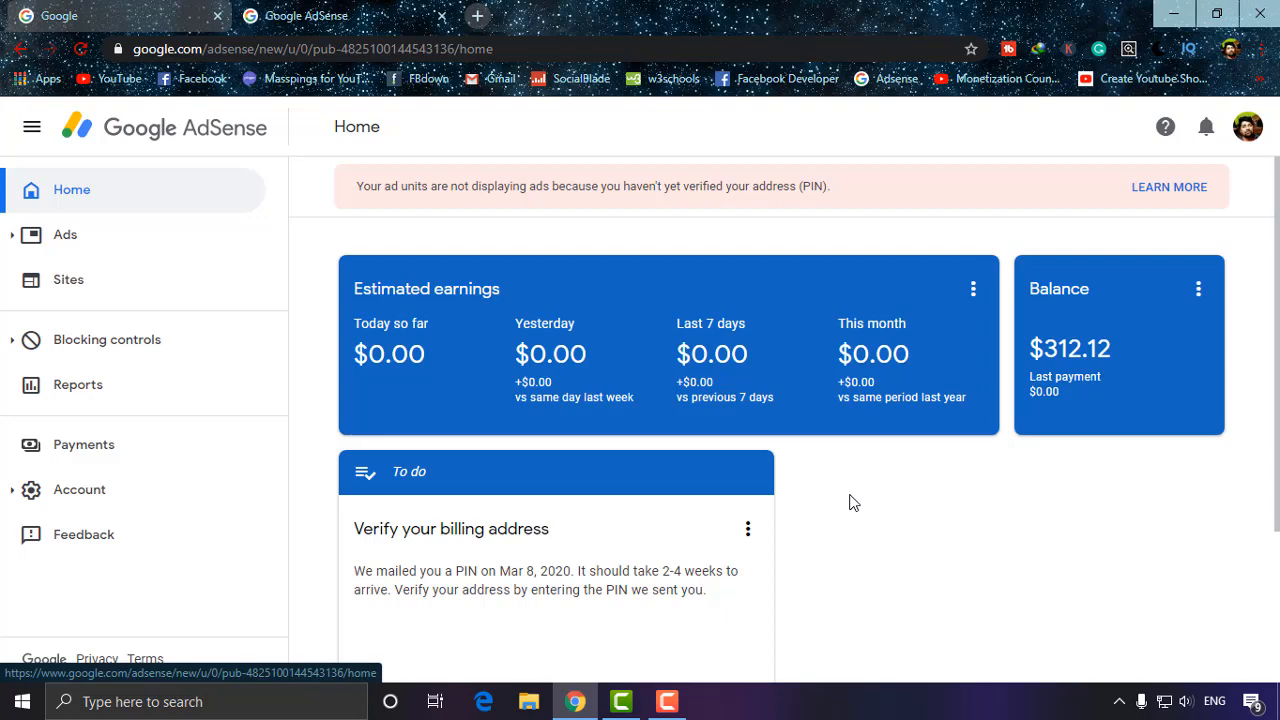
- Filter the Reports page by product to YouTube Host only, showing $24.98 for the last 7 days
left_click(76, 384)
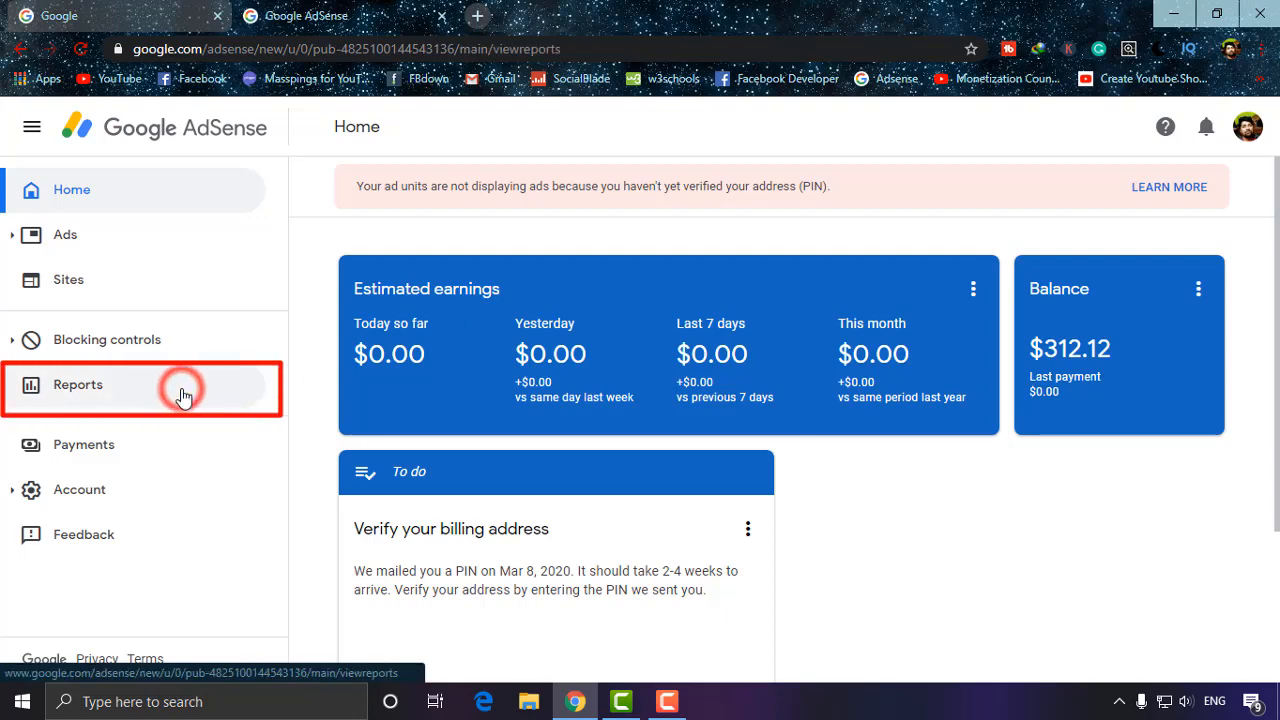
left_click(76, 384)
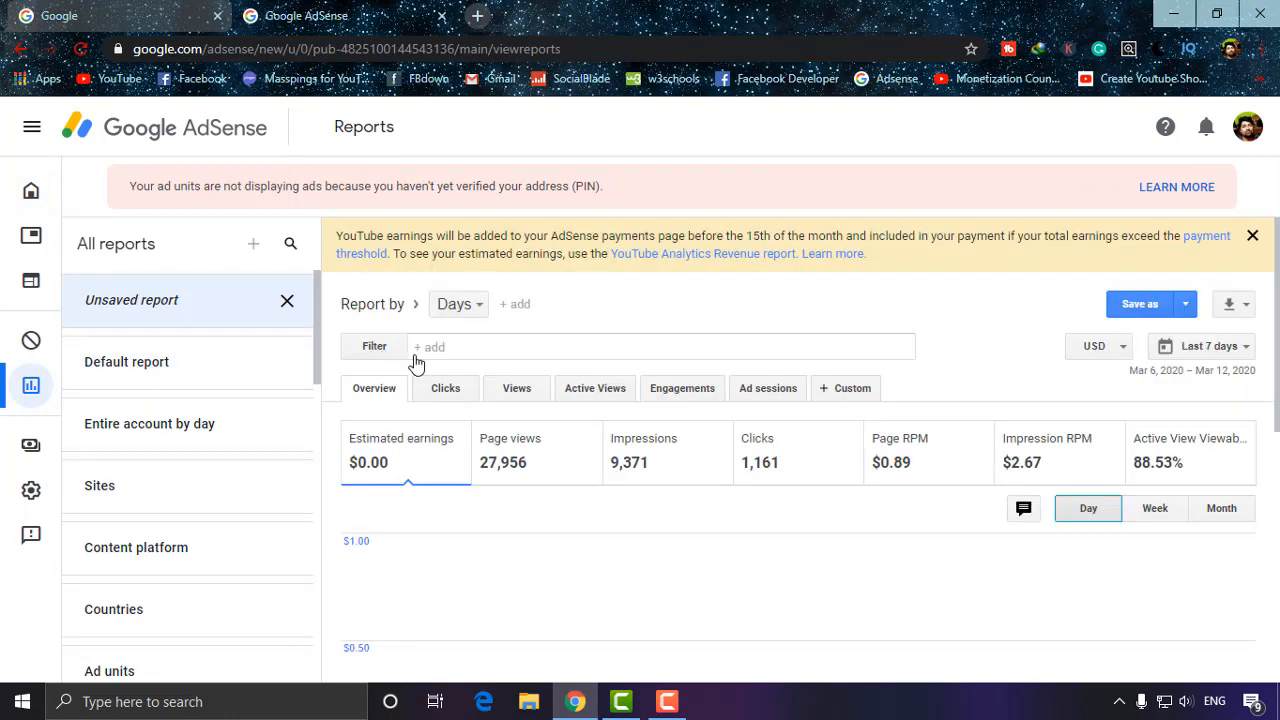
left_click(432, 346)
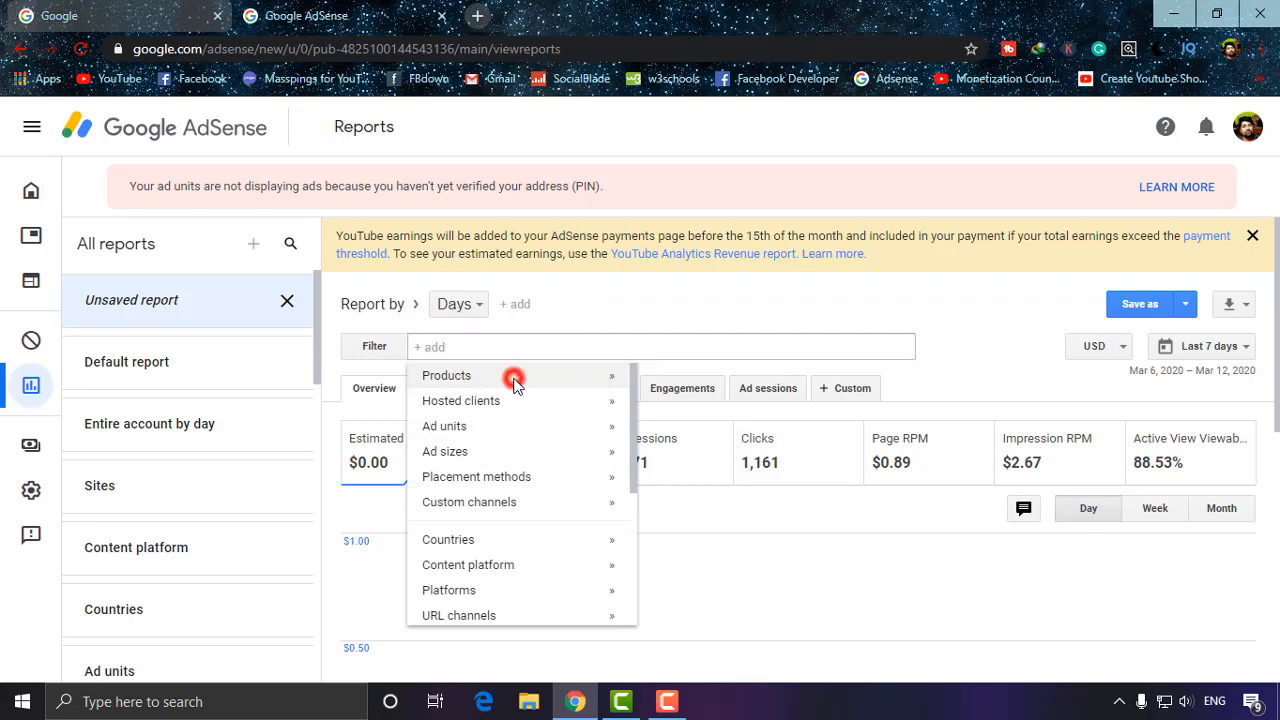
left_click(448, 376)
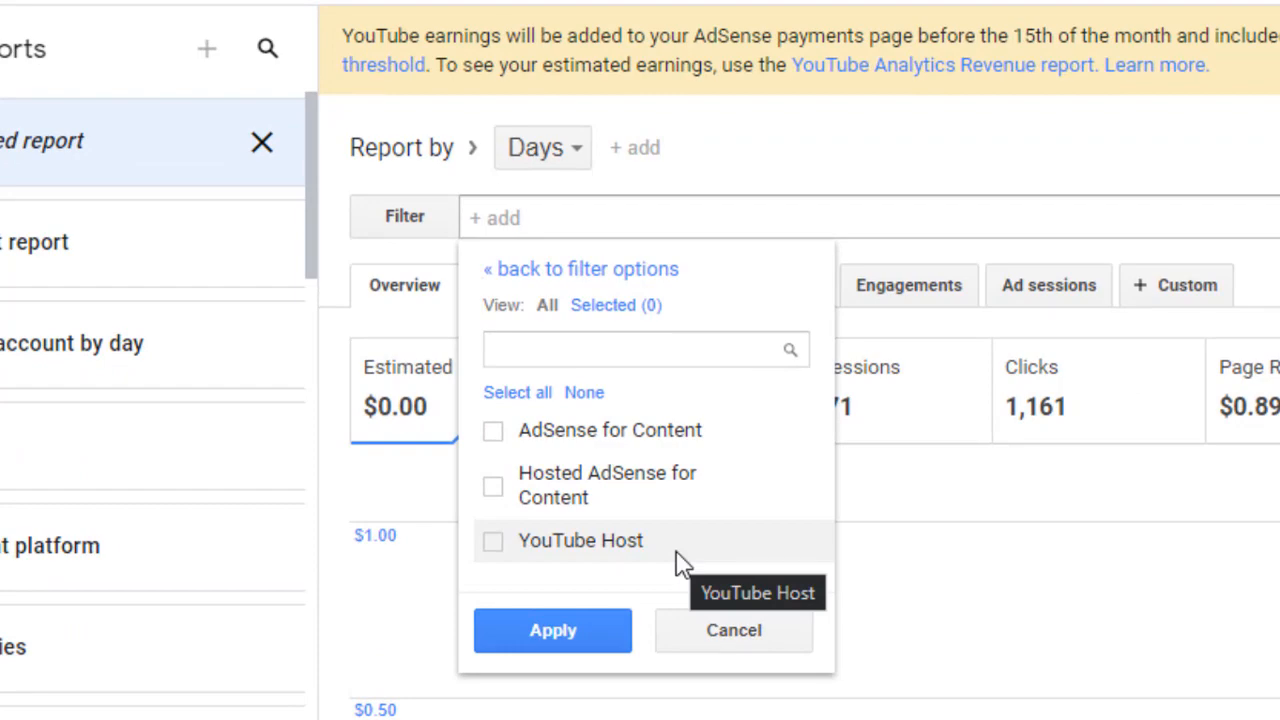
left_click(492, 540)
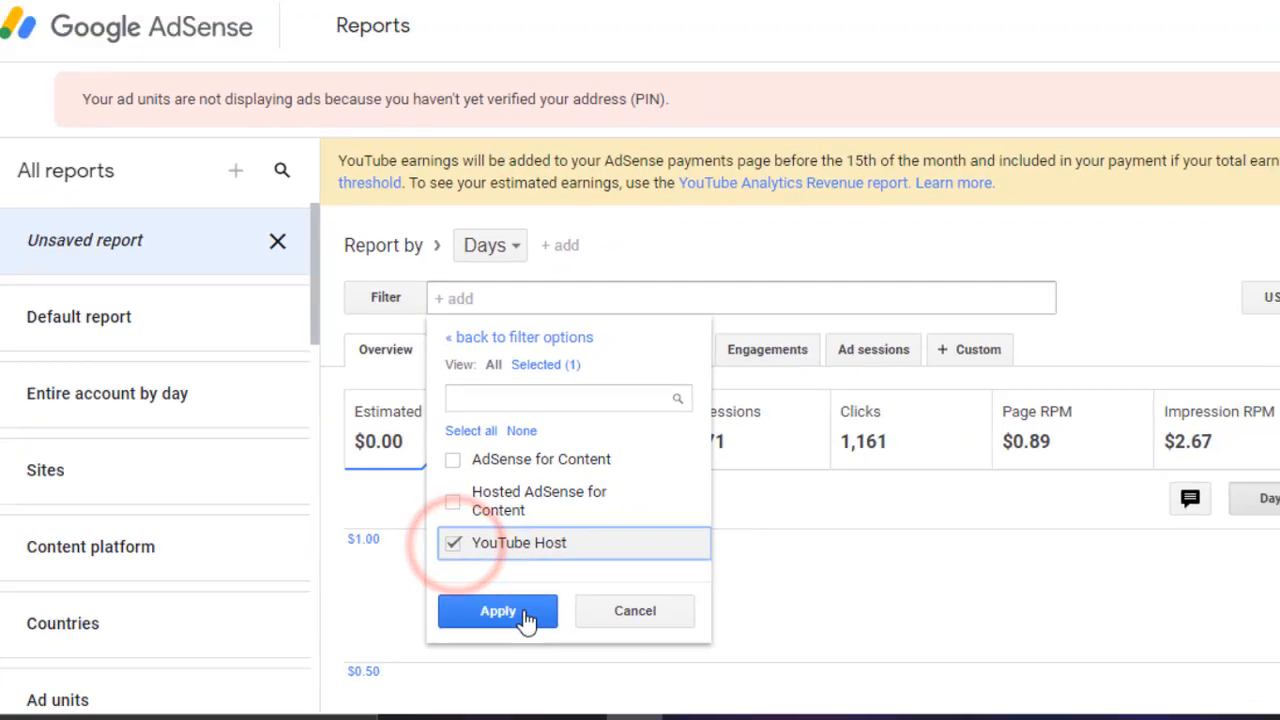
left_click(496, 612)
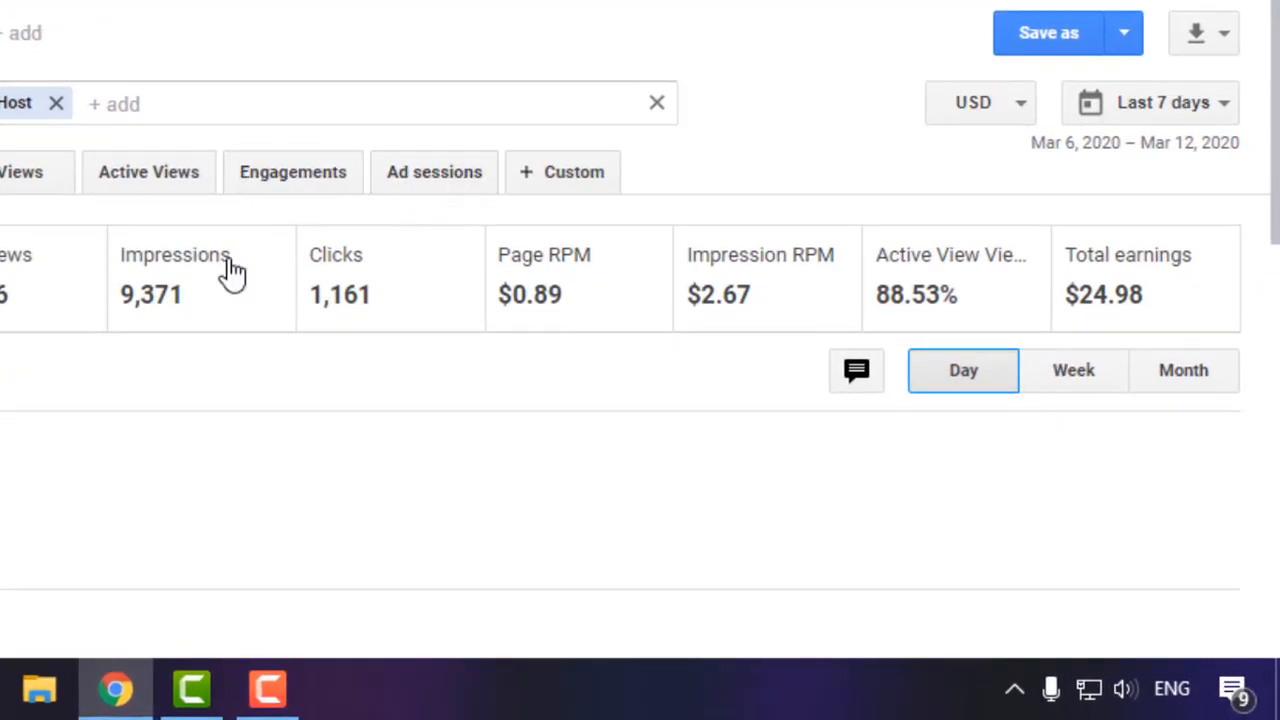
mouse_move(1160, 102)
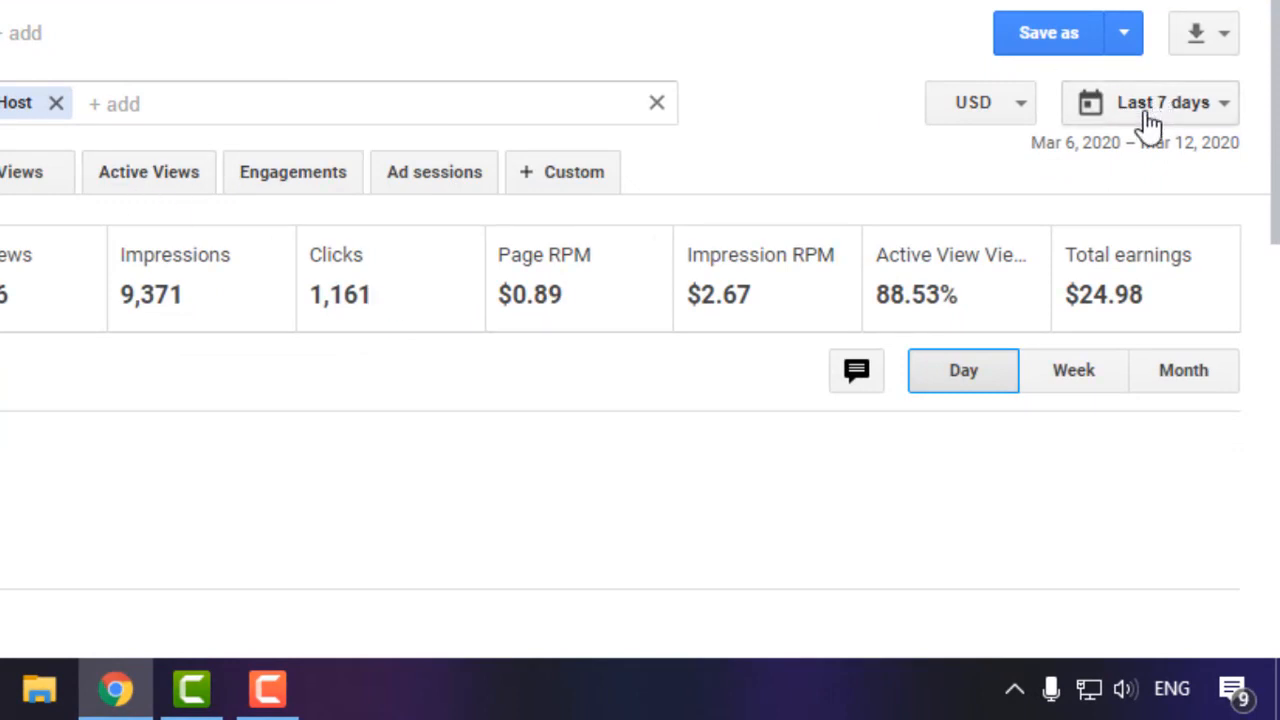
mouse_move(1120, 360)
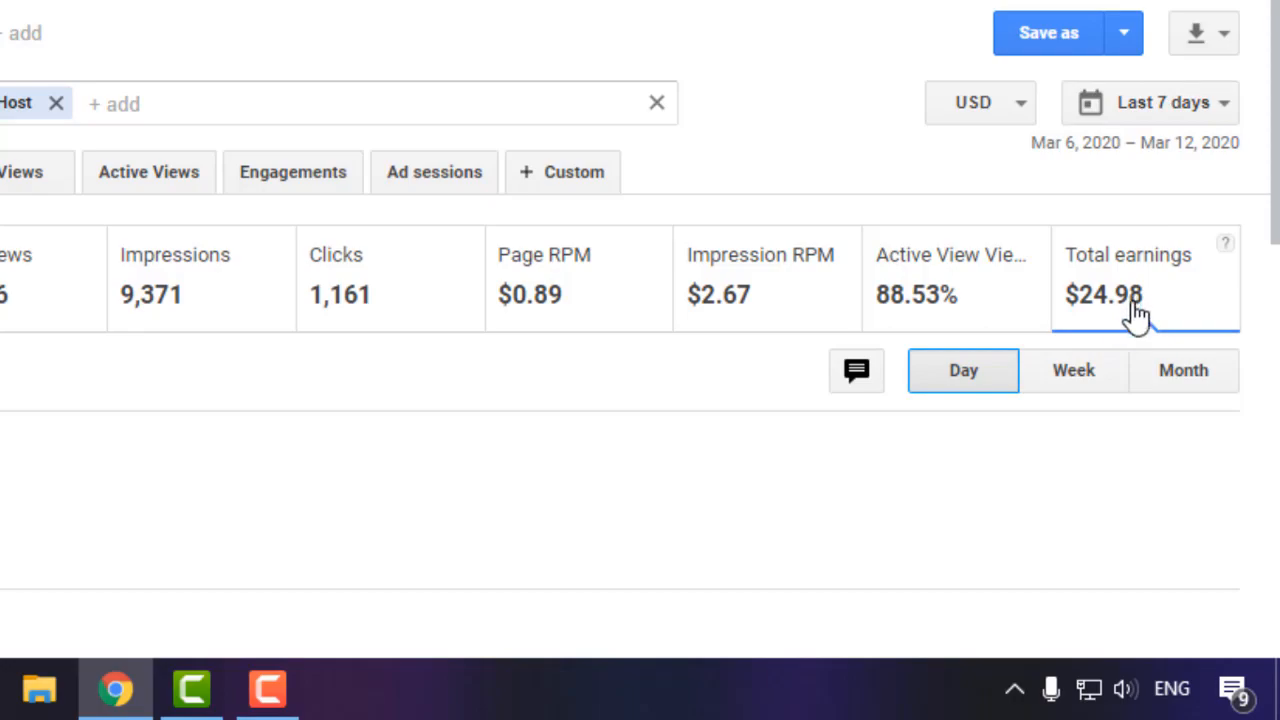
- View earnings for Today ($0.36), Yesterday ($4.66), then This month ($40.31)
left_click(1200, 344)
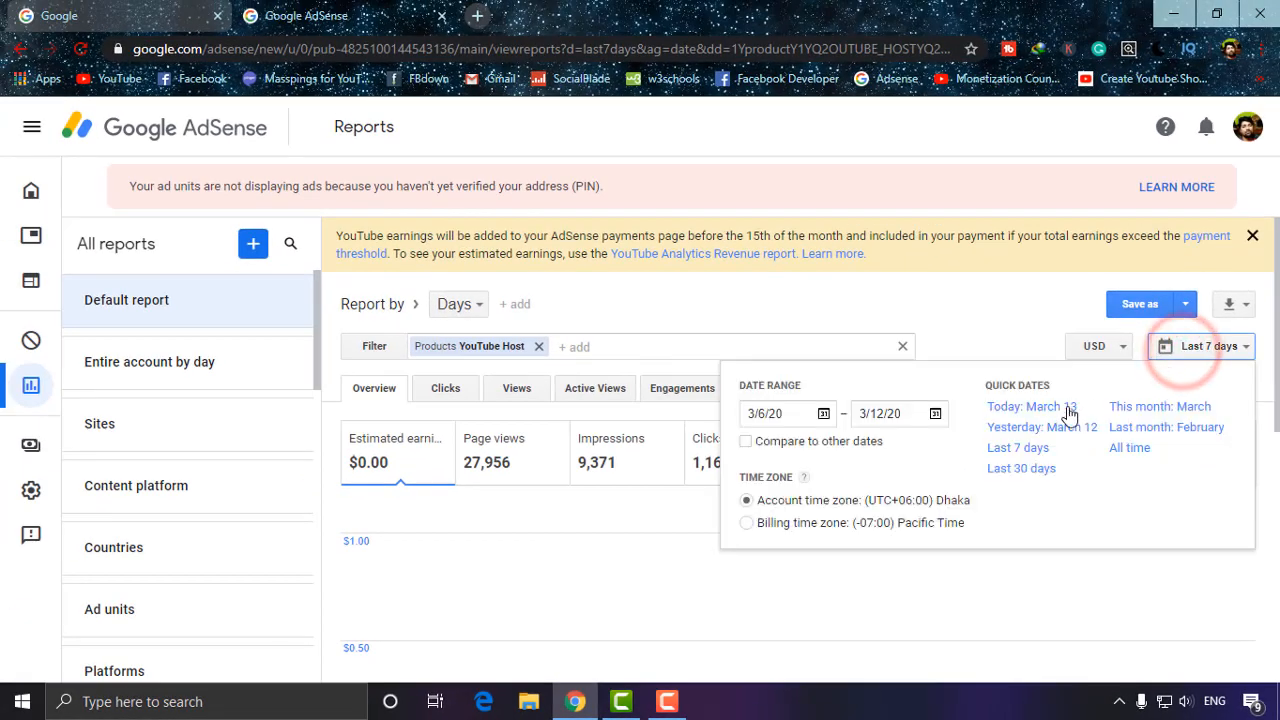
left_click(1200, 344)
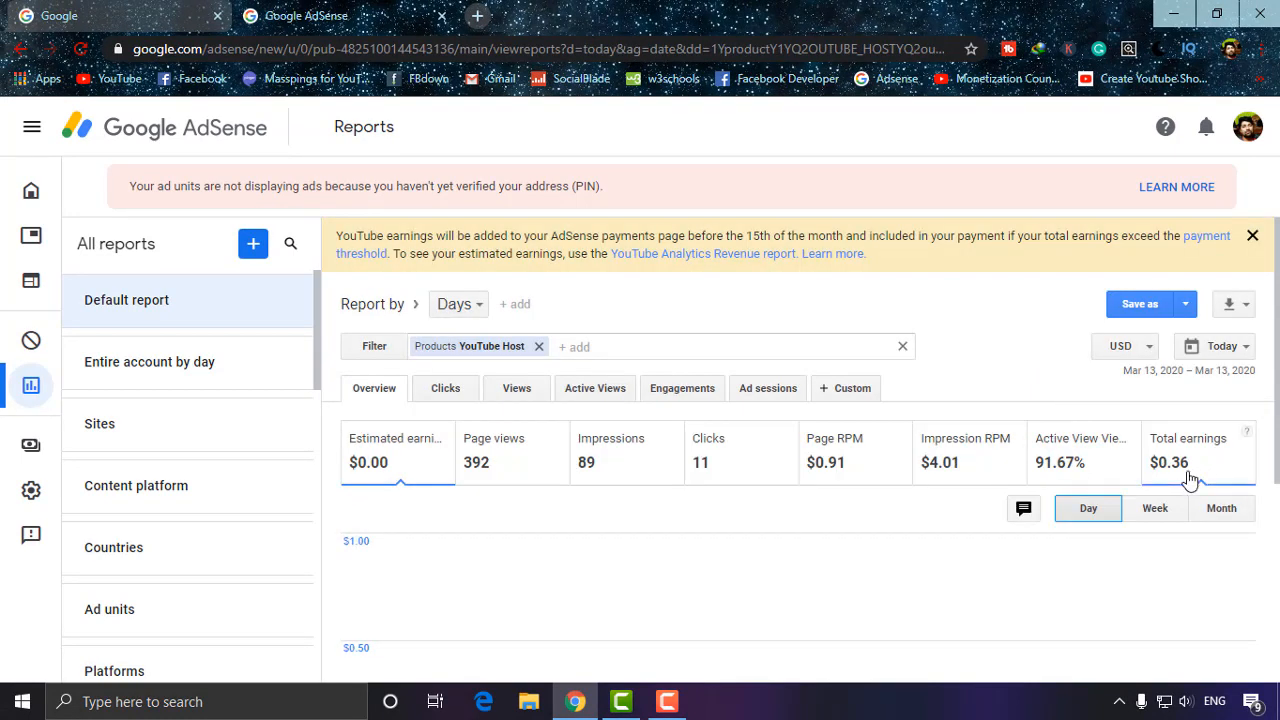
left_click(1214, 346)
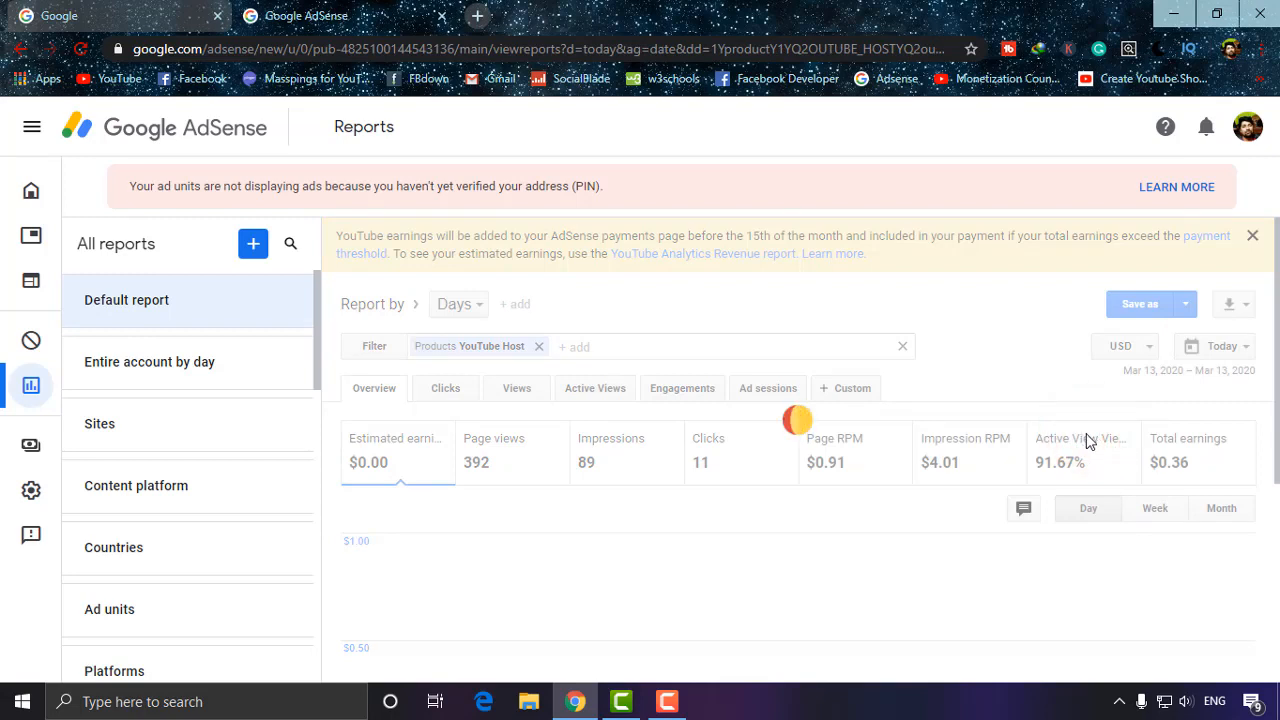
left_click(1212, 346)
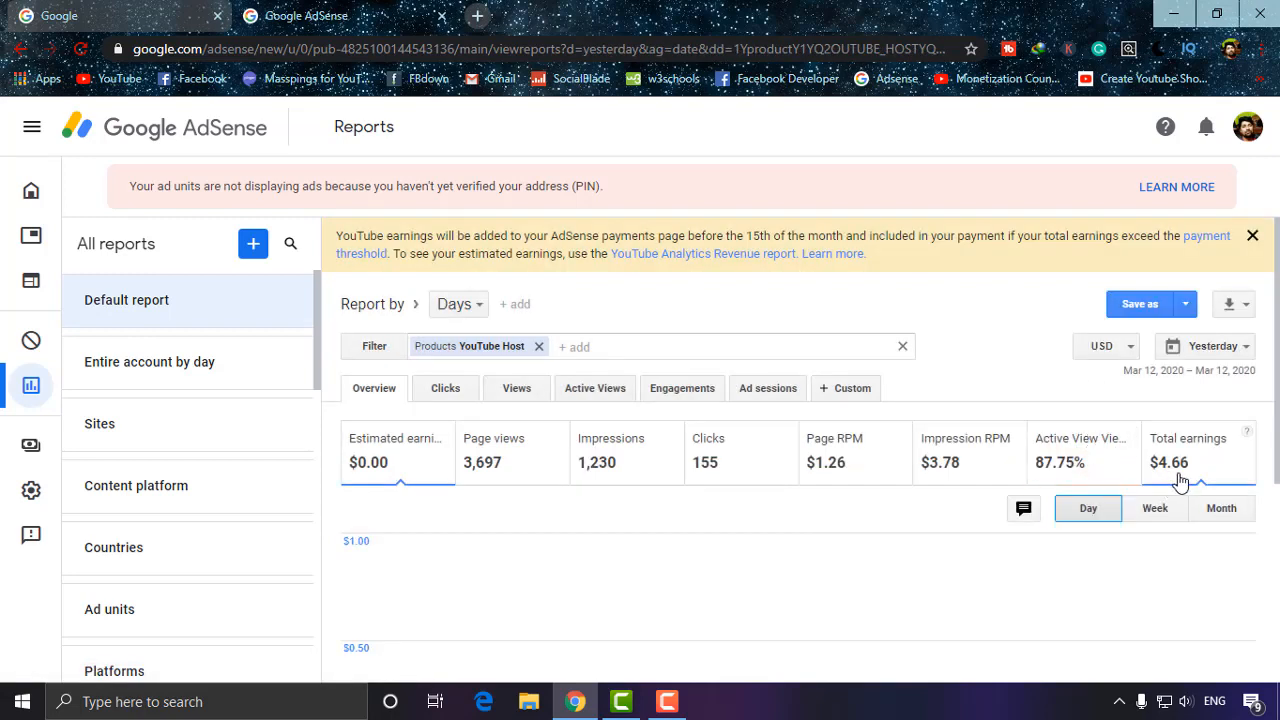
left_click(1212, 346)
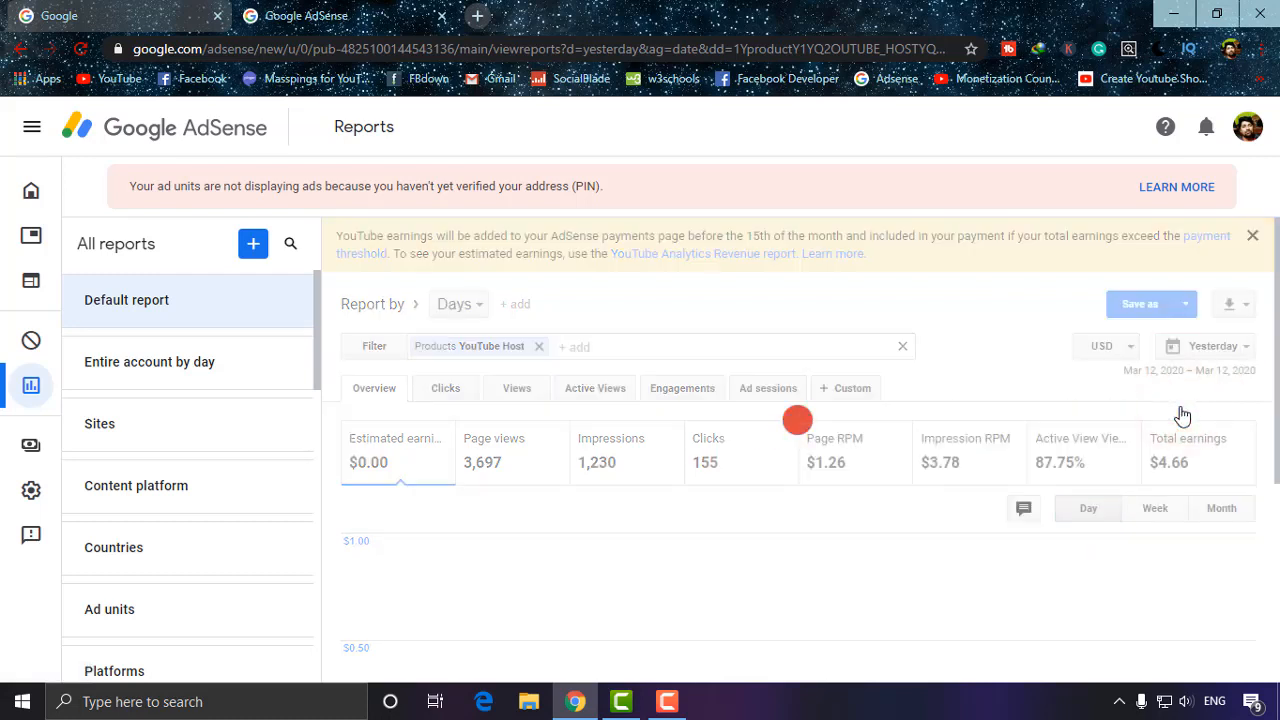
left_click(1208, 344)
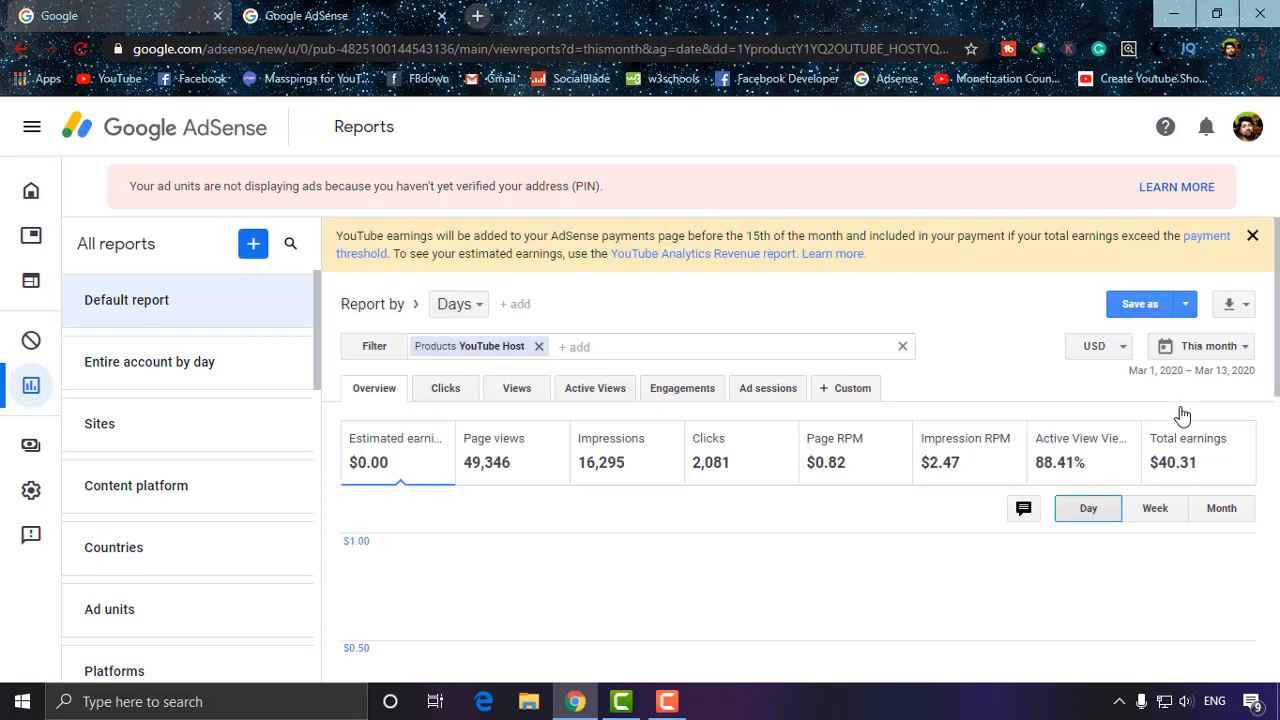
- Switch the date range to Last month, February 1–29, 2020, showing $83.80 total earnings
left_click(1208, 346)
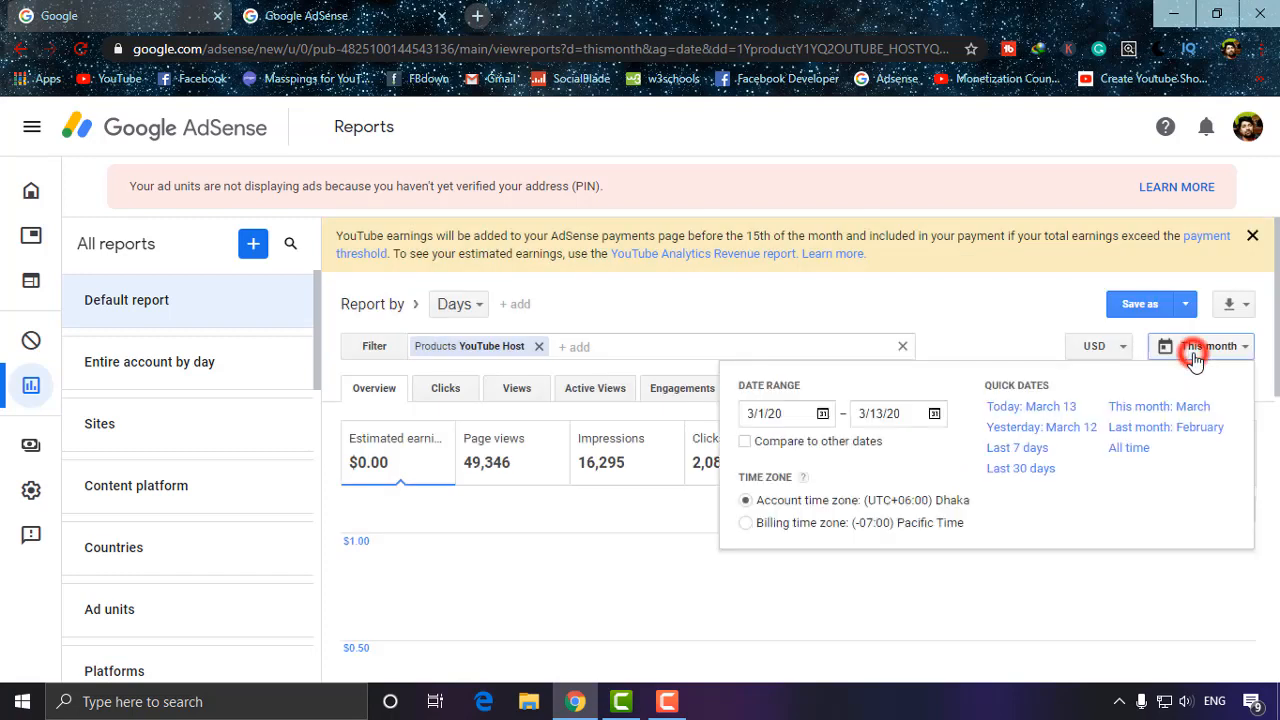
left_click(1210, 346)
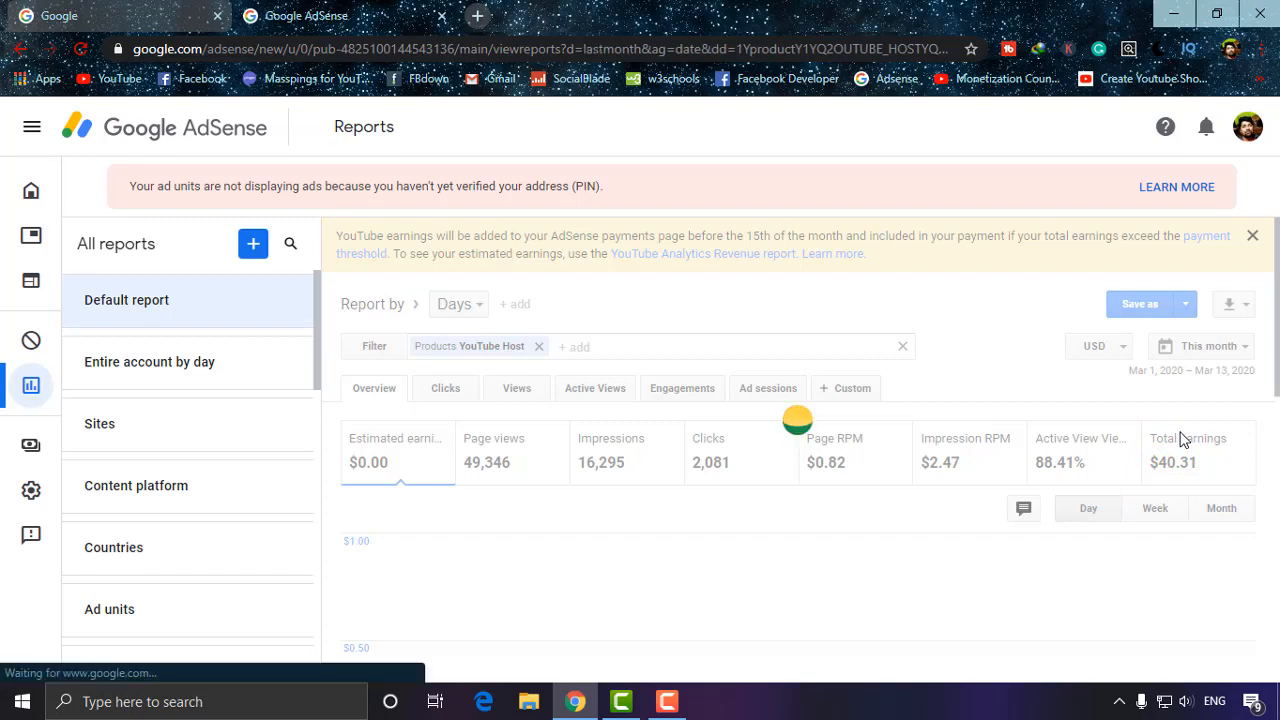
left_click(1200, 344)
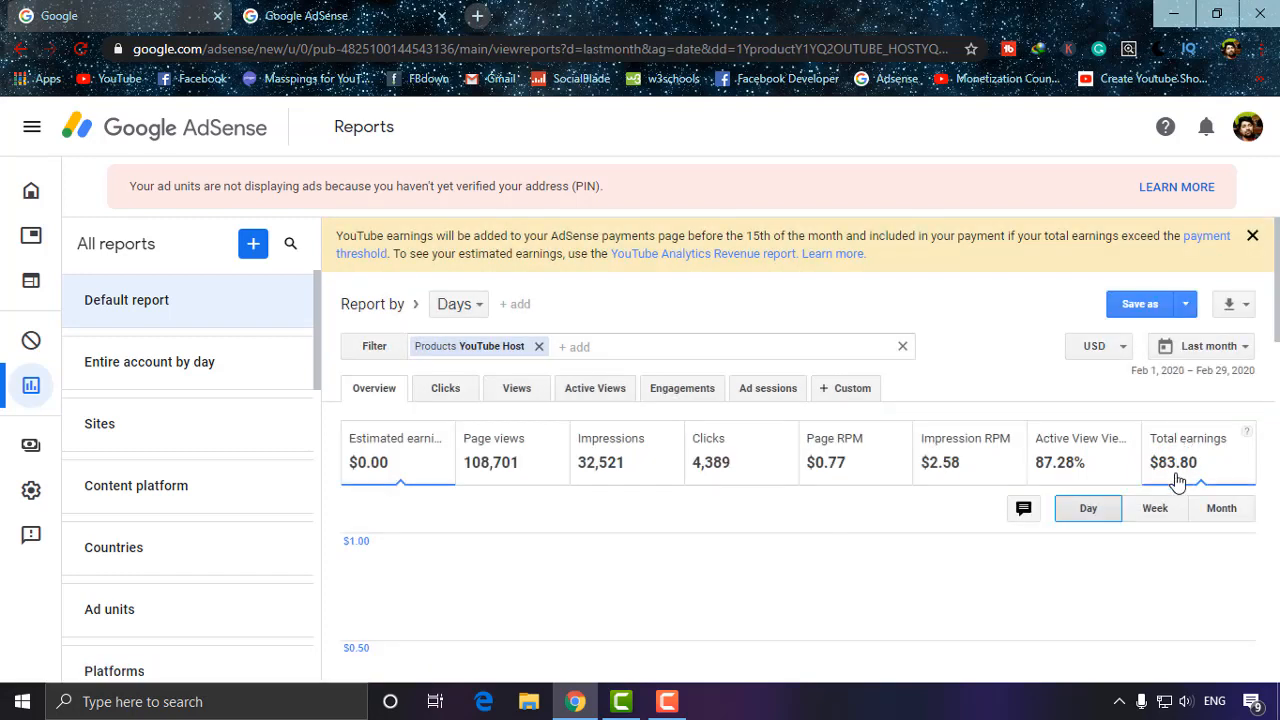
left_click(1200, 346)
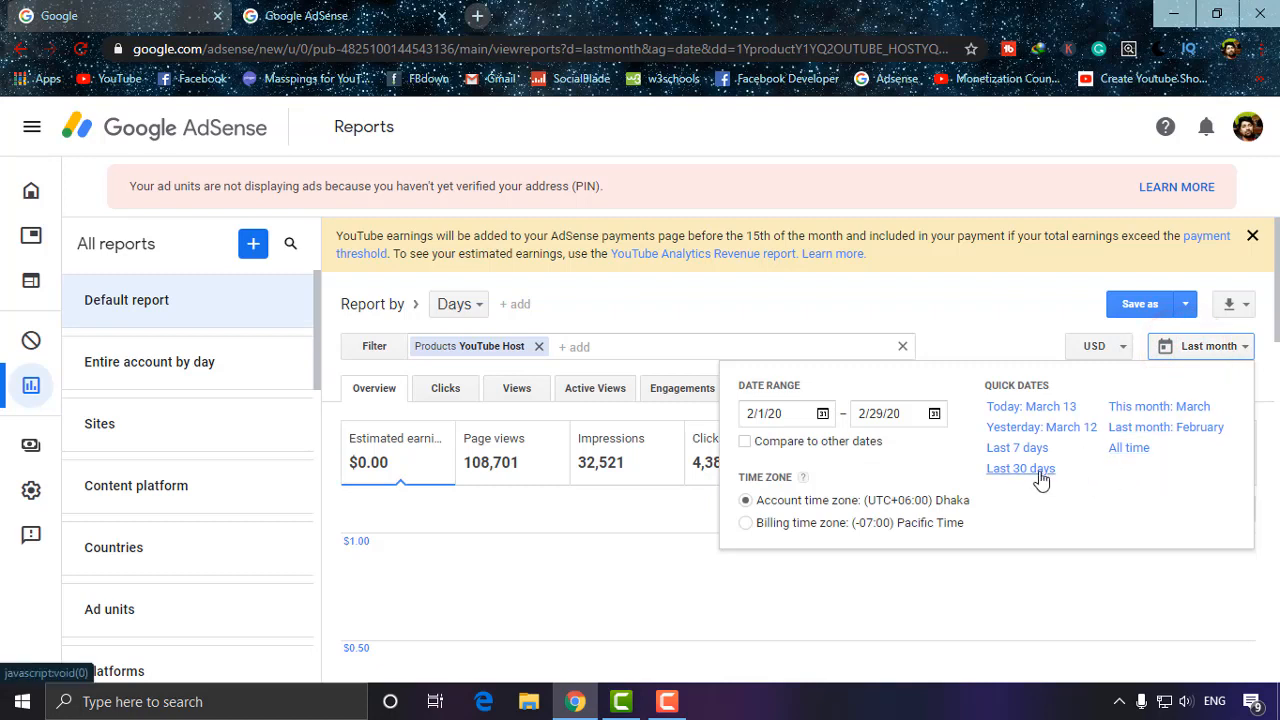
mouse_move(1128, 448)
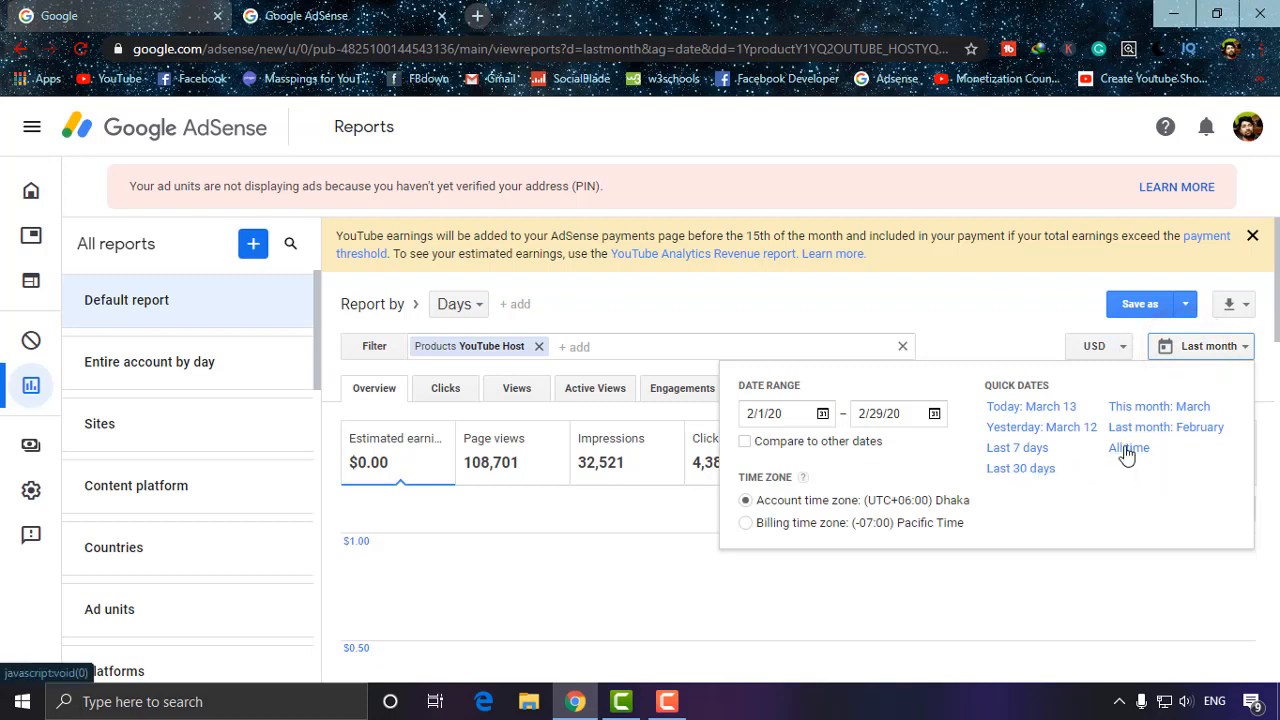
- Switch the date range to All time, Aug 12, 2017 – Mar 13, 2020, totalling $433.21
left_click(1128, 448)
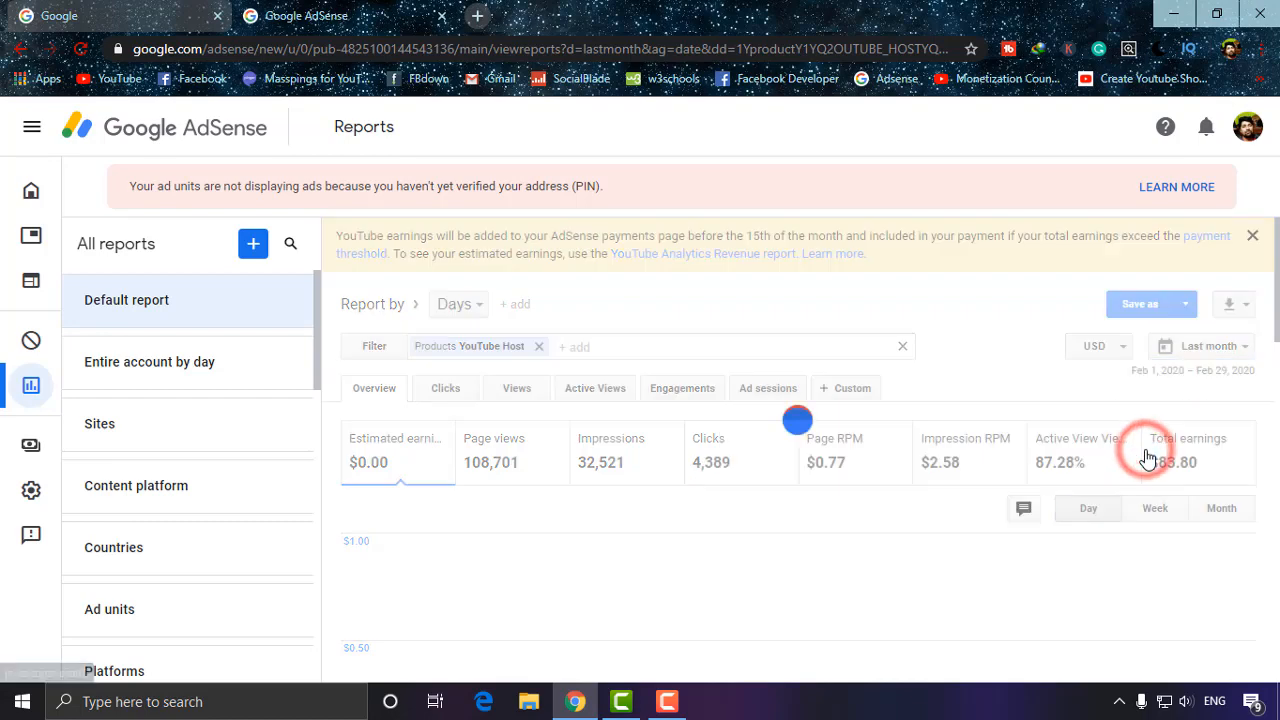
left_click(1210, 346)
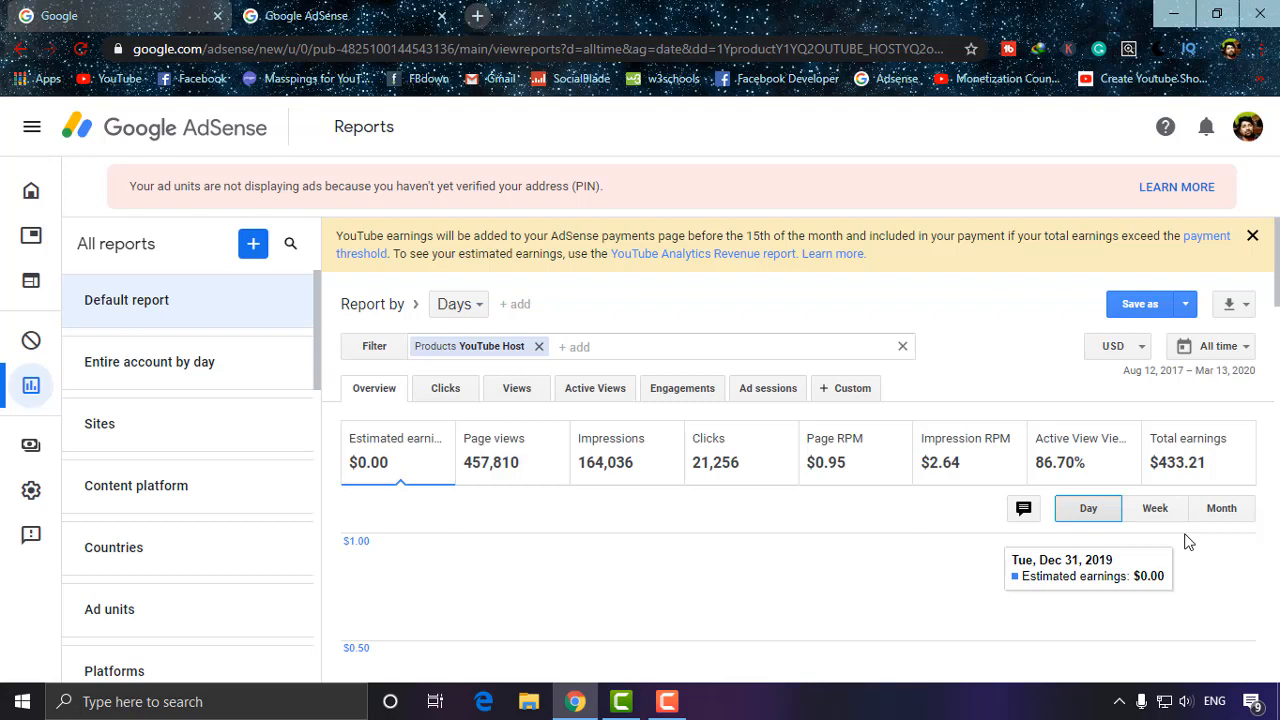
mouse_move(1188, 536)
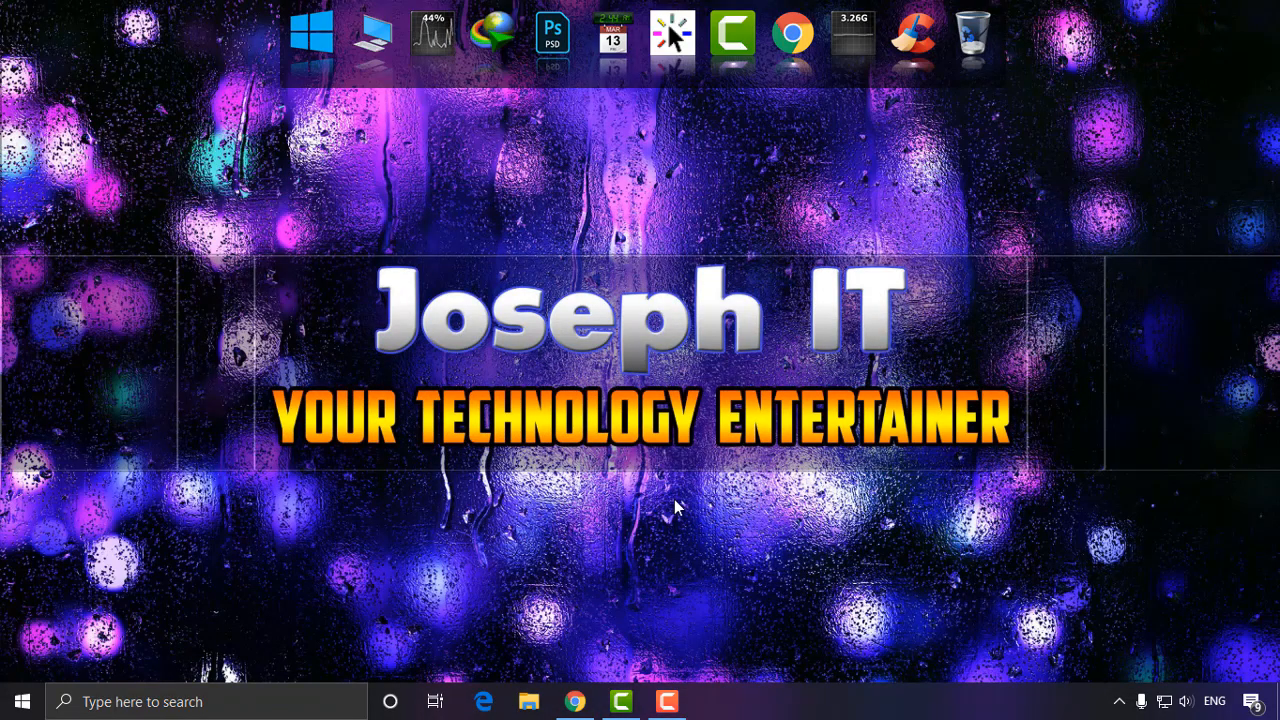
mouse_move(656, 504)
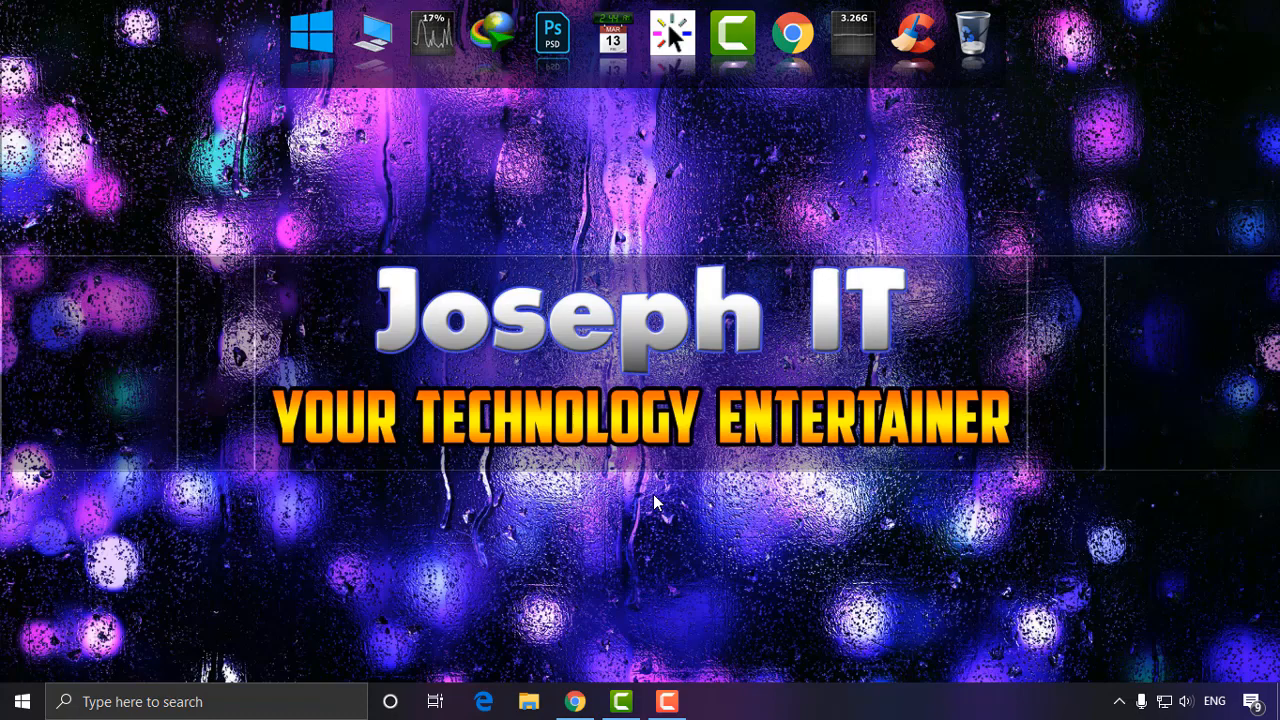